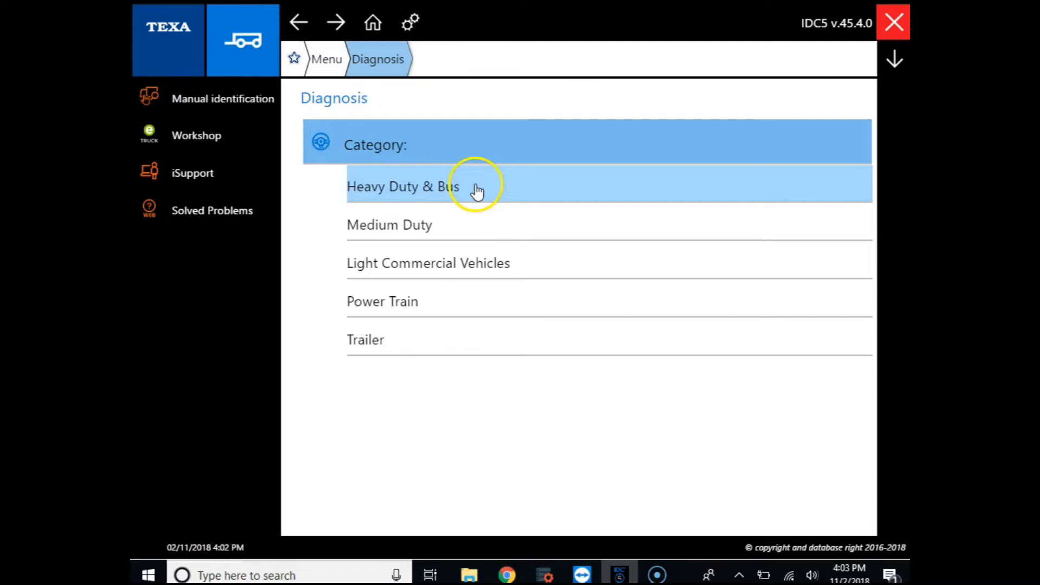
Pick Heavy Duty & Bus > FREIGHTLINER and start Diesel injection diagnosis of Detroit - MBE EPA 07/10/13
{"action": "left_click", "coordinate": [419, 187]}
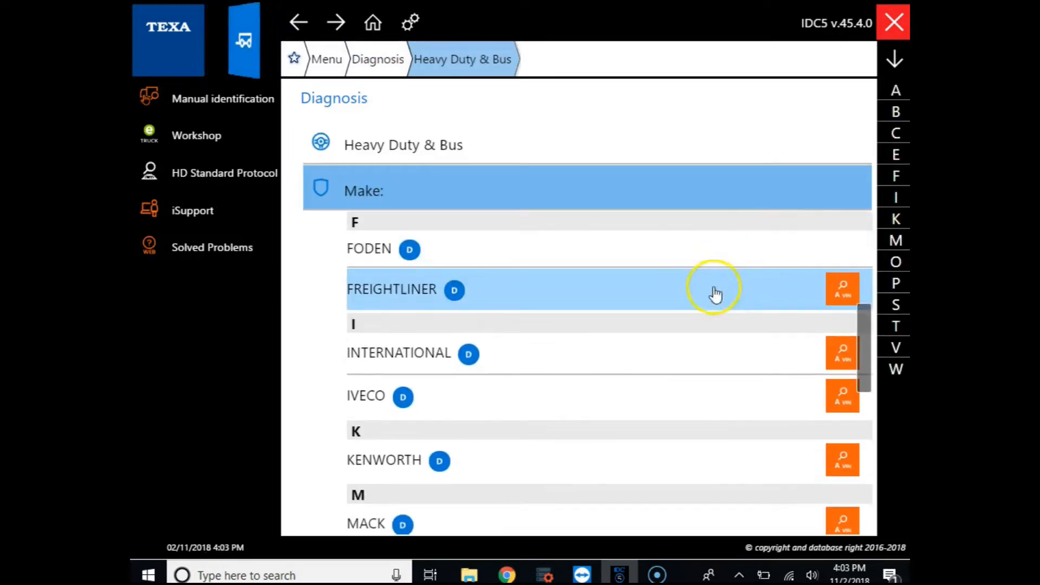
{"action": "left_click", "coordinate": [392, 289]}
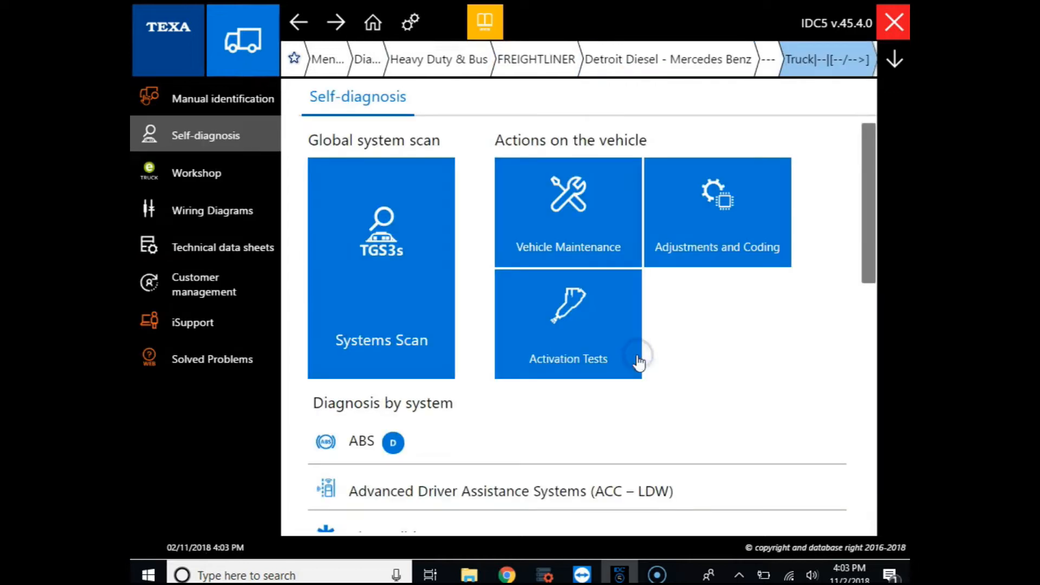
{"action": "scroll", "scroll_direction": "down", "scroll_amount": 3}
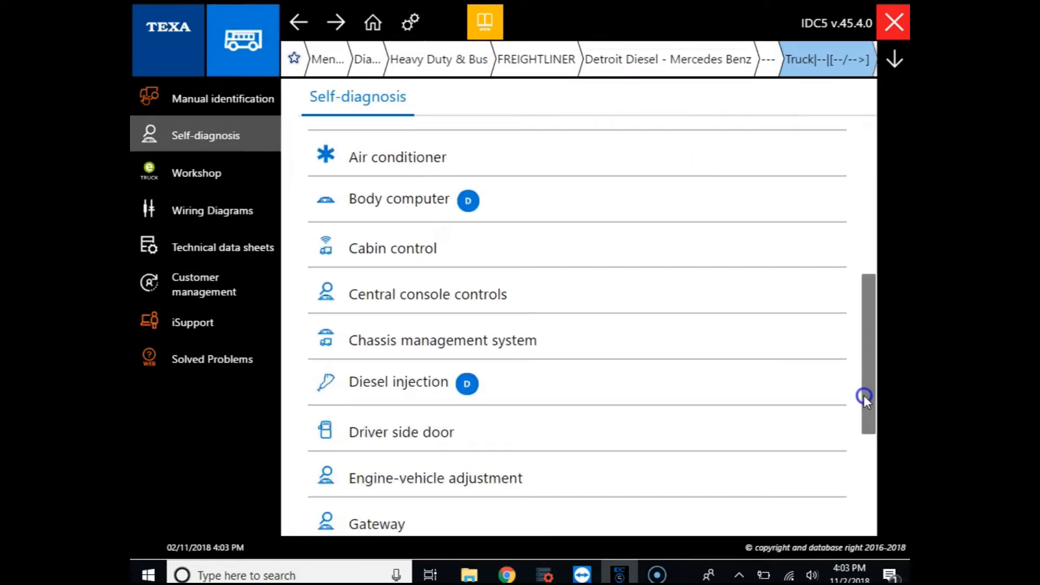
{"action": "left_click", "coordinate": [398, 382]}
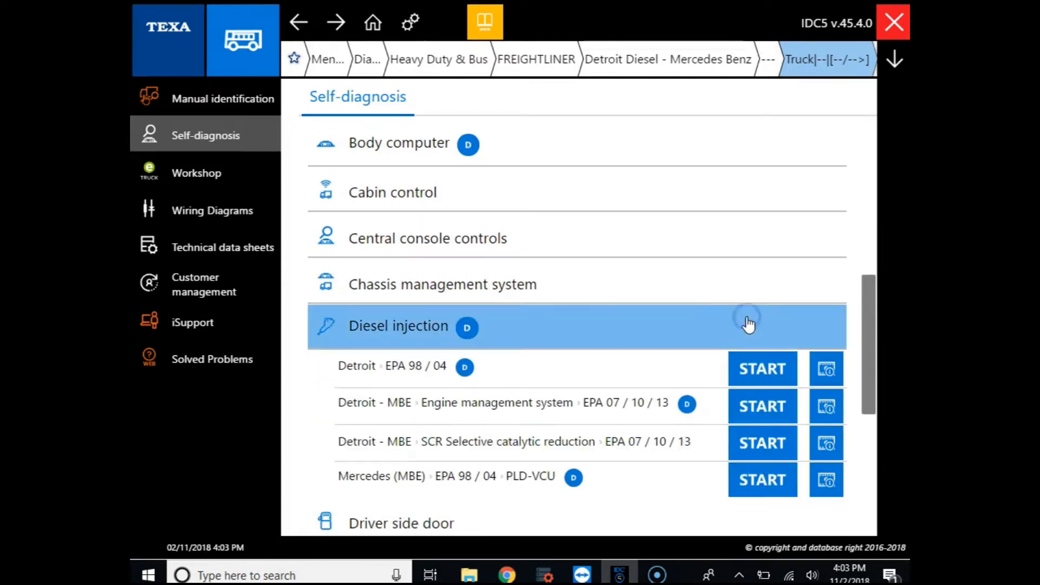
{"action": "left_click", "coordinate": [763, 407]}
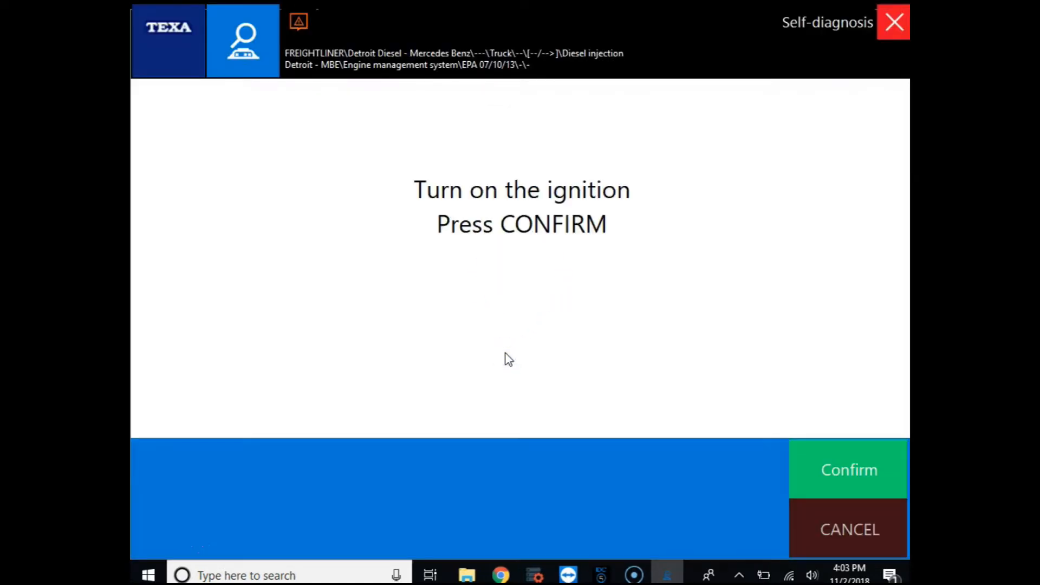
Confirm ignition is on and select the Cylinder cut-off activation to view its help
{"action": "left_click", "coordinate": [849, 469]}
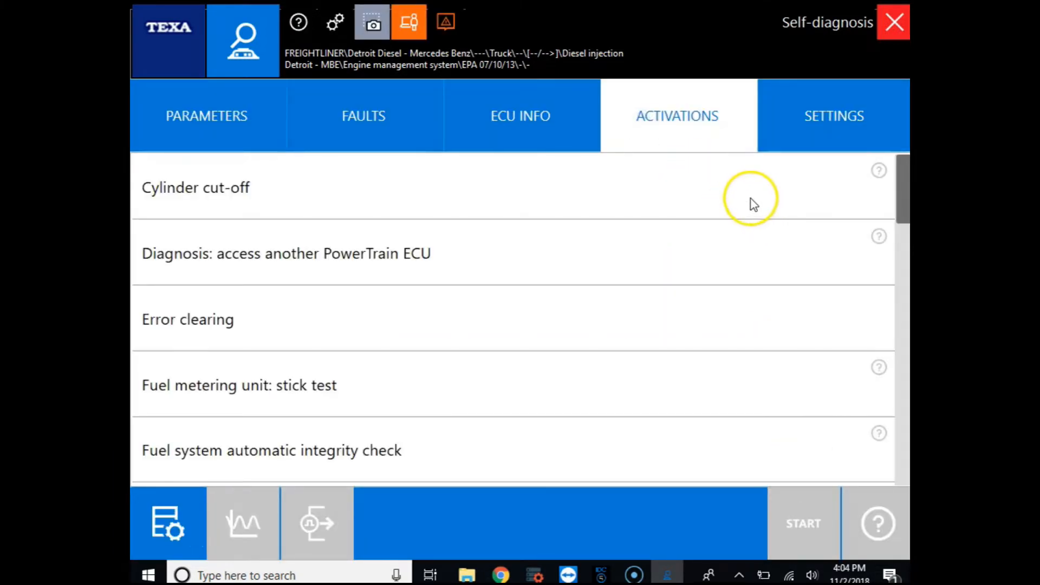
{"action": "left_click", "coordinate": [195, 187]}
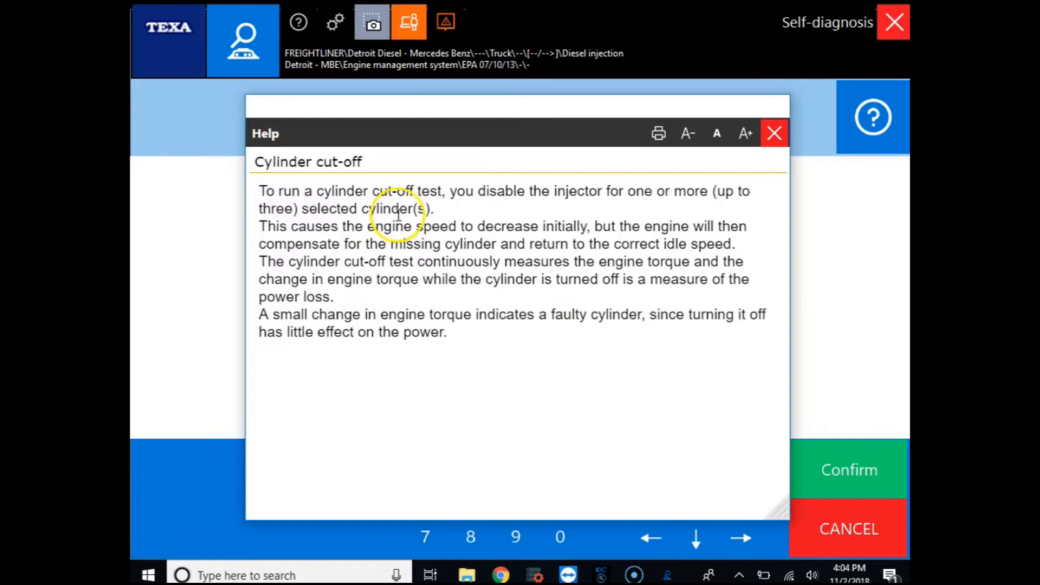
{"action": "mouse_move", "coordinate": [579, 299]}
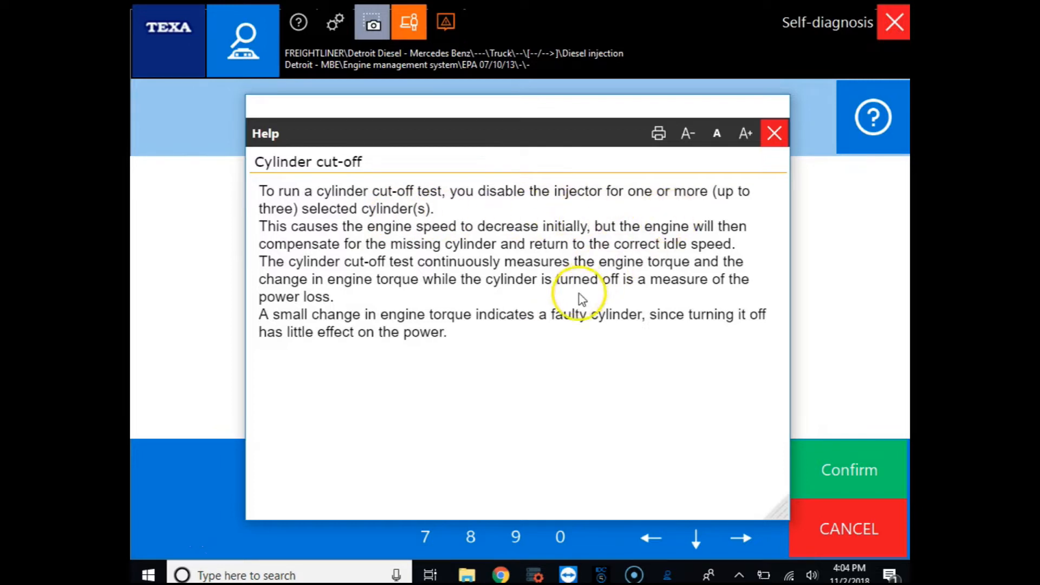
{"action": "mouse_move", "coordinate": [572, 343]}
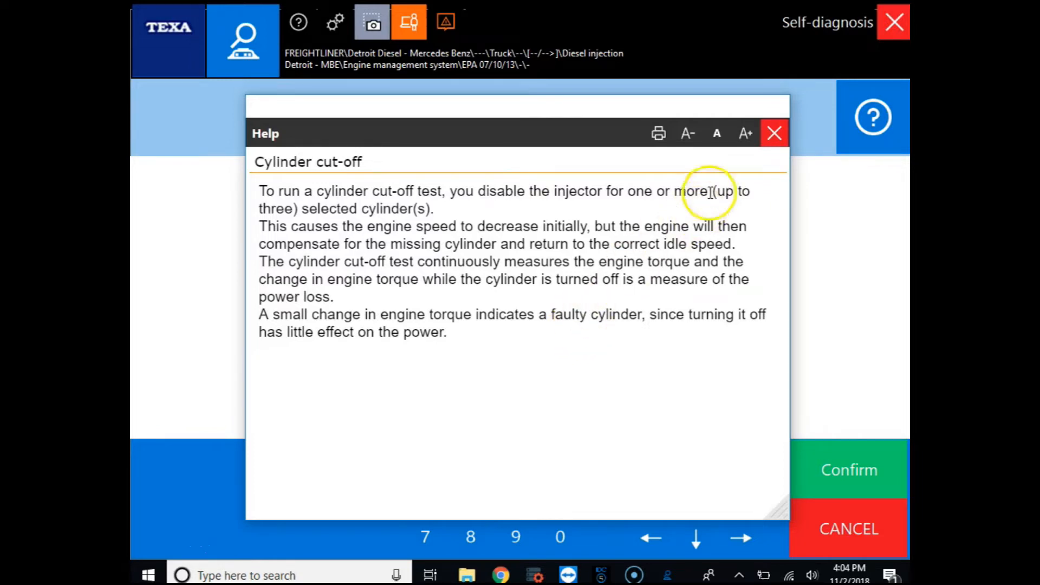
Enter date 02/11/2018 and accept the idle, neutral, parking-brake and three-cylinder-limit conditions
{"action": "left_click", "coordinate": [774, 133]}
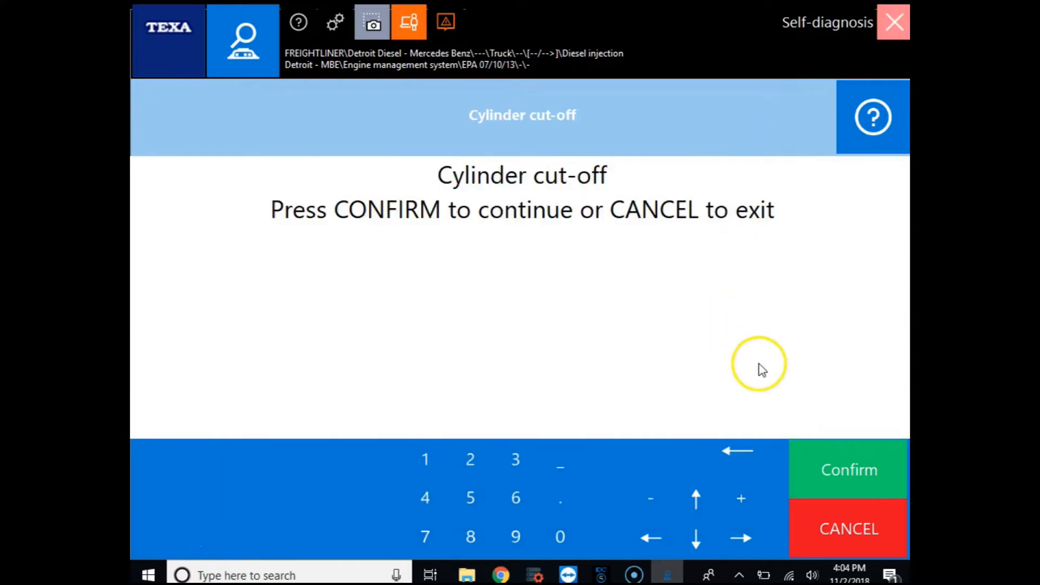
{"action": "left_click", "coordinate": [849, 469]}
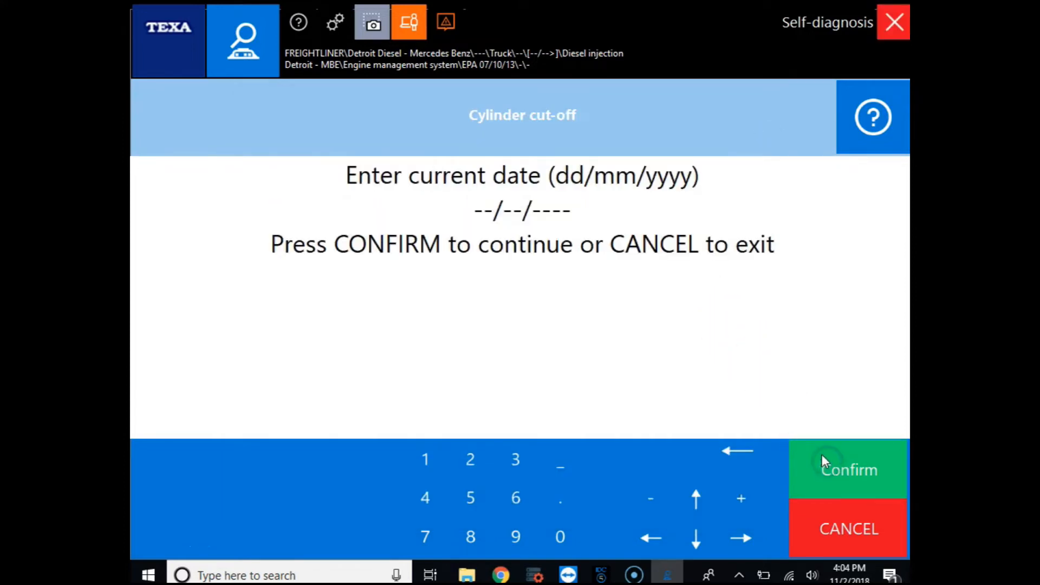
{"action": "mouse_move", "coordinate": [815, 448]}
{"action": "type", "text": "02/11/2018"}
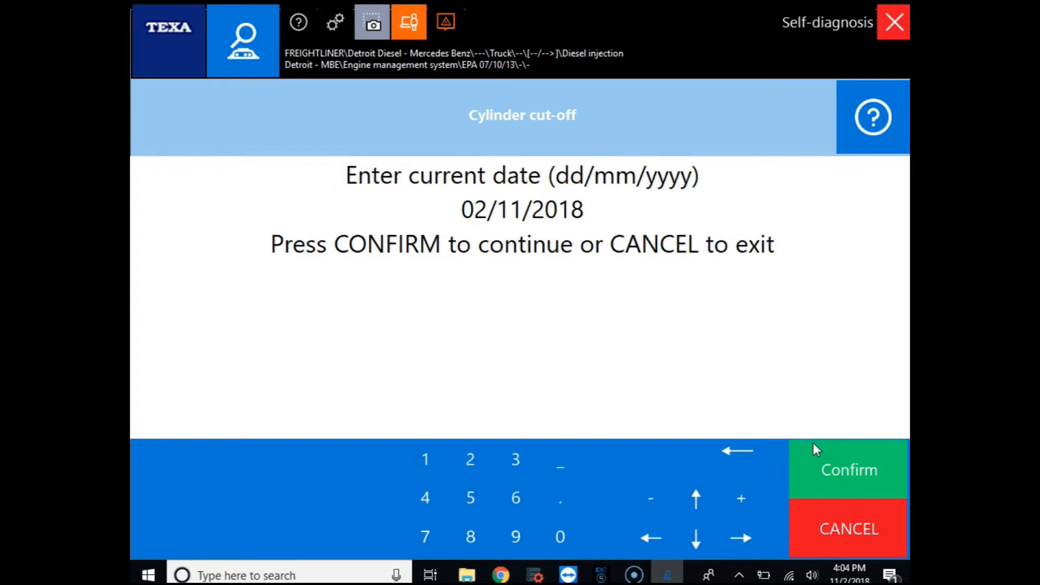
{"action": "left_click", "coordinate": [849, 470]}
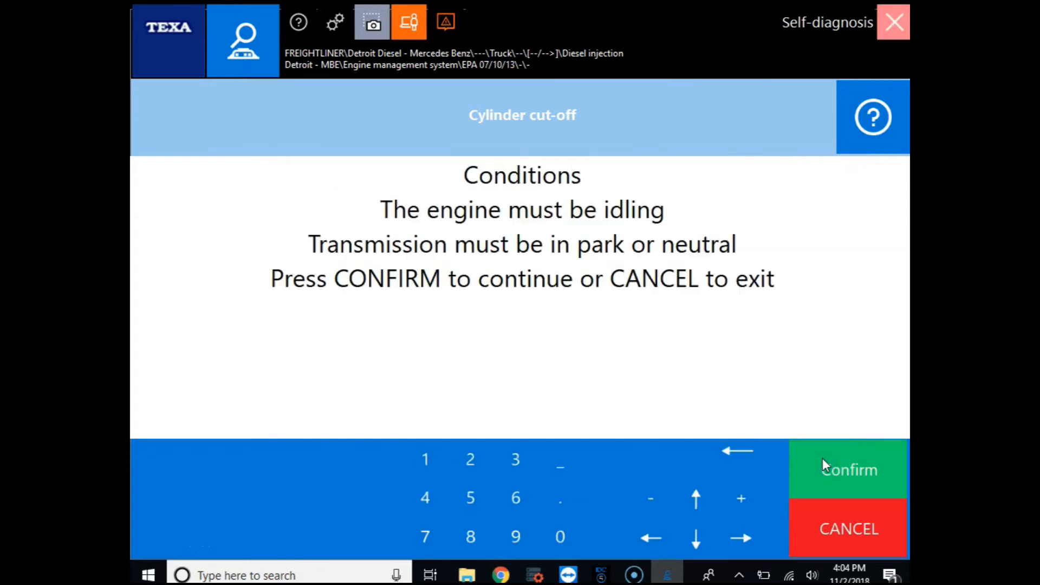
{"action": "left_click", "coordinate": [825, 467]}
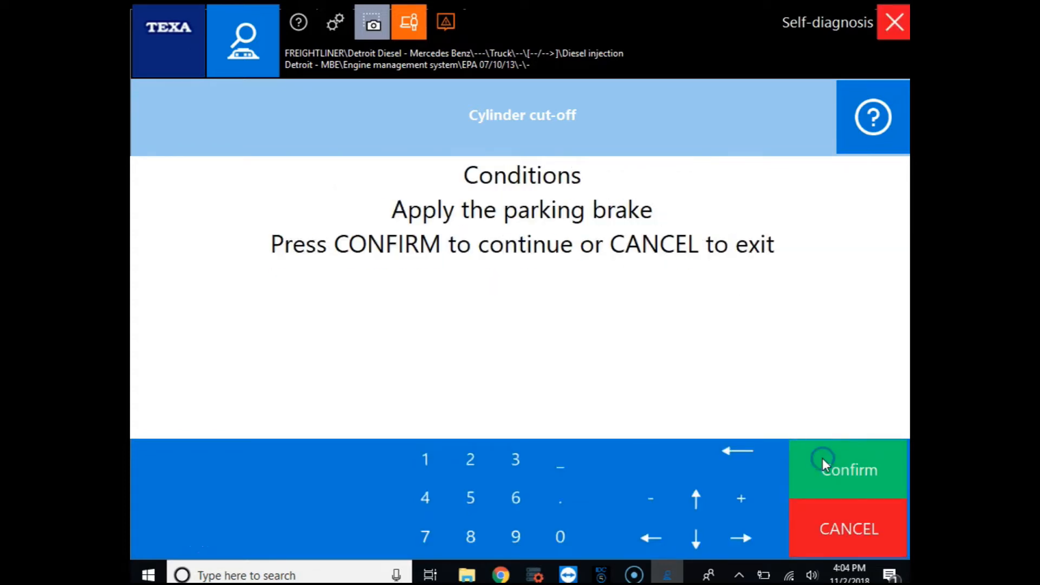
{"action": "left_click", "coordinate": [826, 461]}
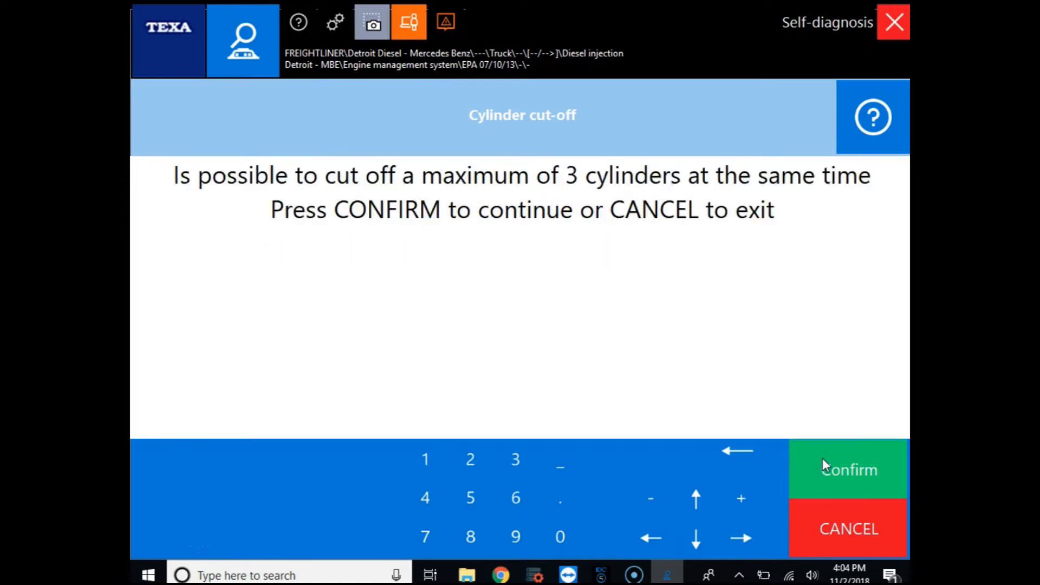
{"action": "left_click", "coordinate": [849, 470]}
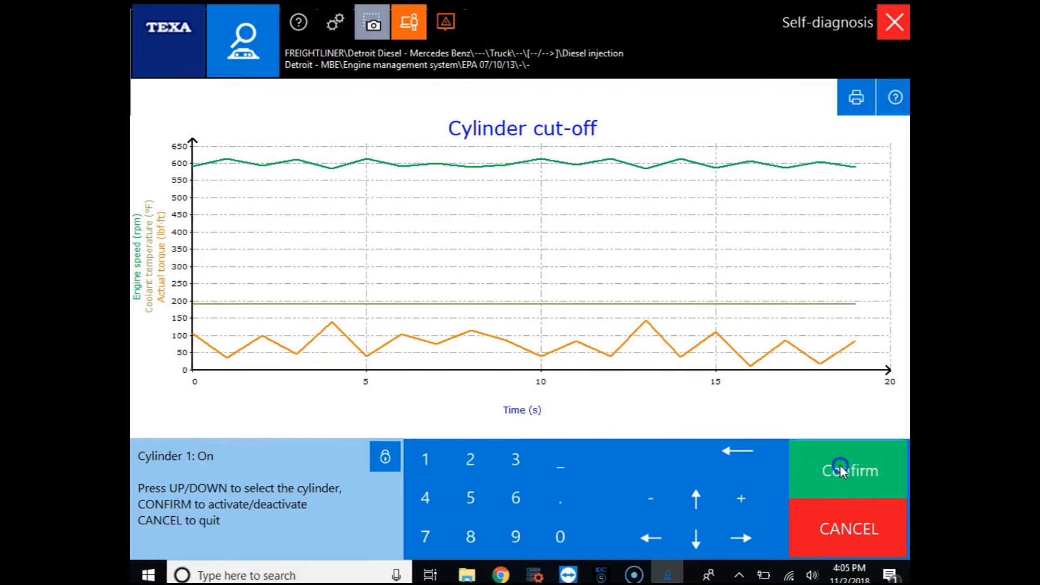
Cut out cylinder 1 and switch it back on while the graph records
{"action": "left_click", "coordinate": [848, 471]}
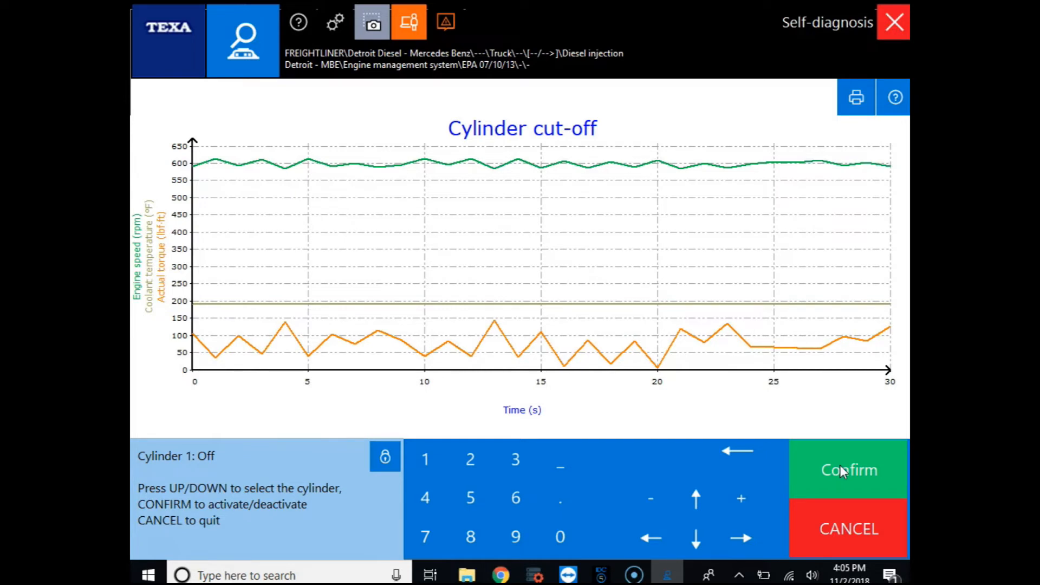
{"action": "left_click", "coordinate": [849, 470]}
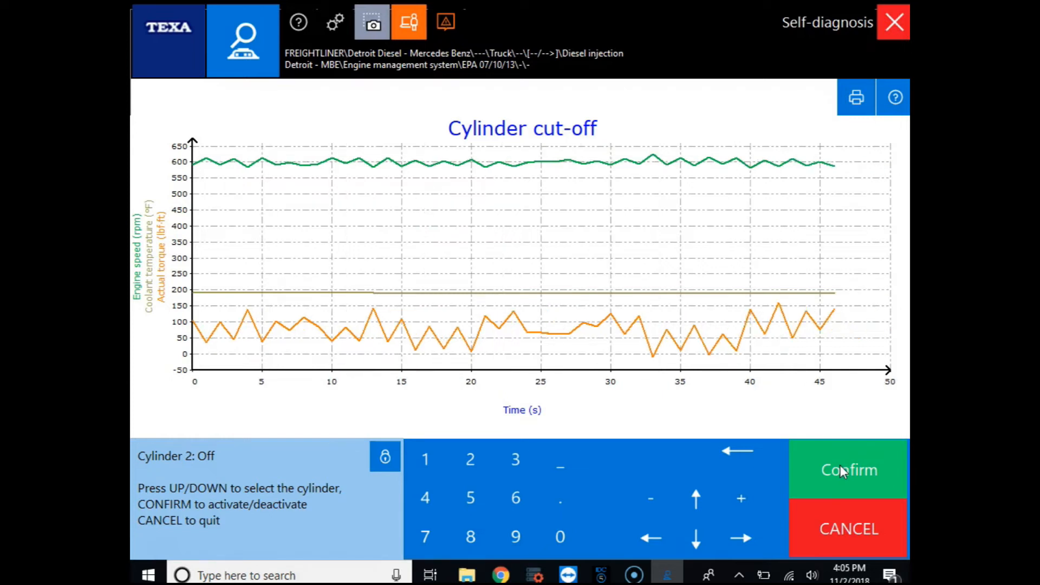
Cut out cylinder 2, then cylinder 3, as torque climbs toward 200 lbf·ft
{"action": "left_click", "coordinate": [849, 470]}
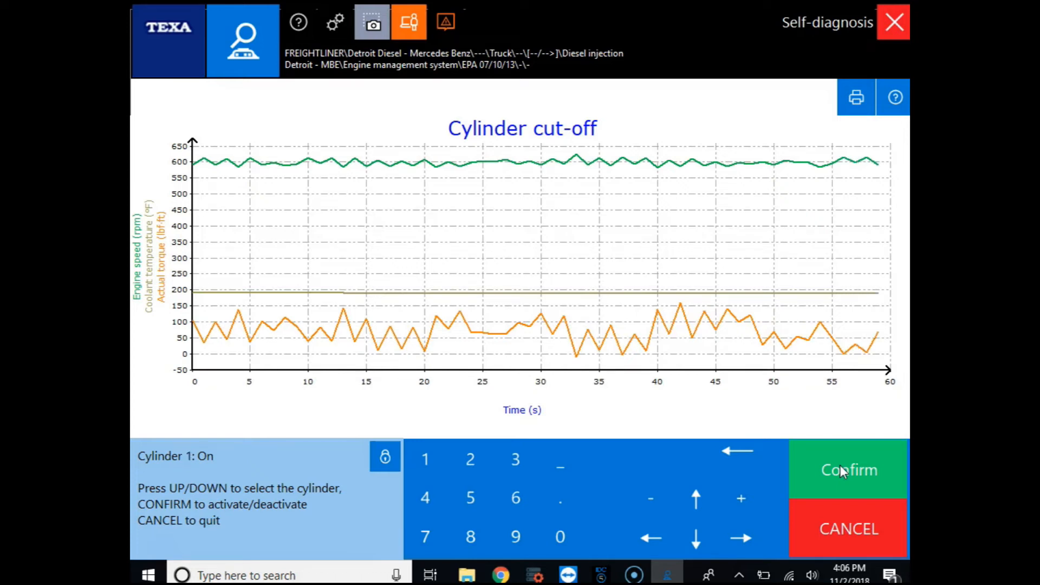
{"action": "left_click", "coordinate": [849, 470]}
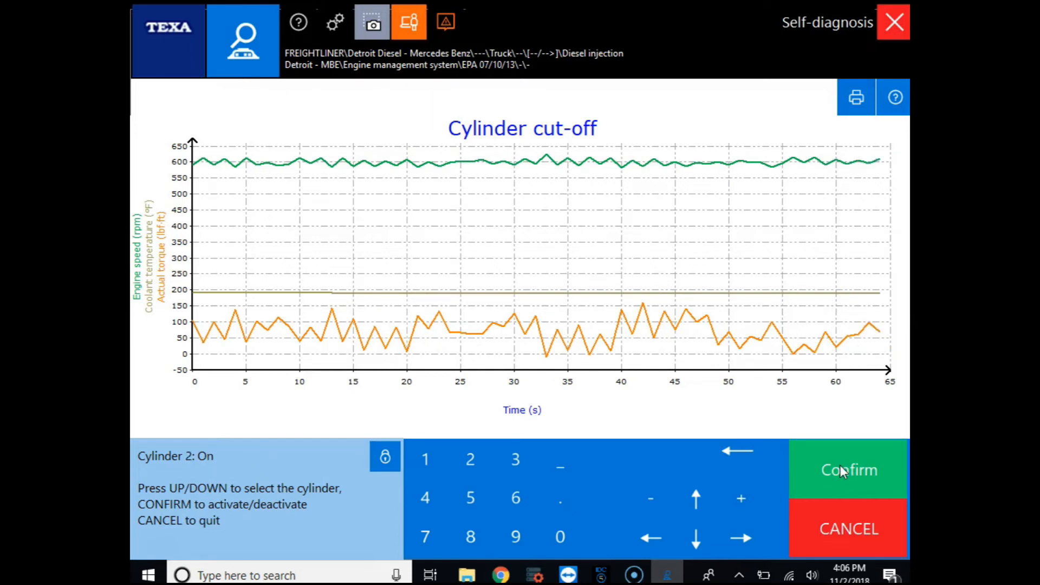
{"action": "left_click", "coordinate": [849, 470]}
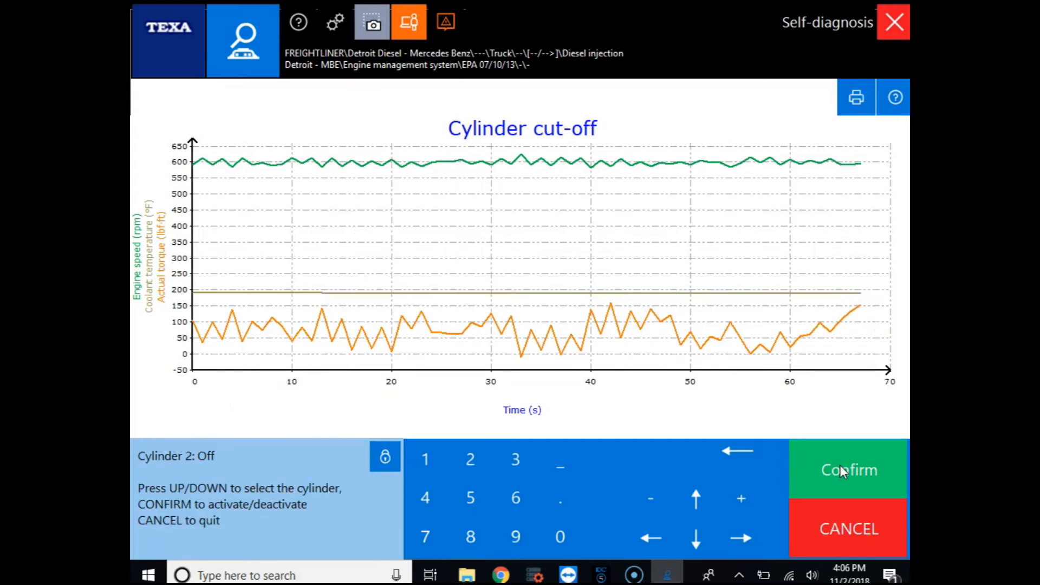
{"action": "left_click", "coordinate": [849, 470]}
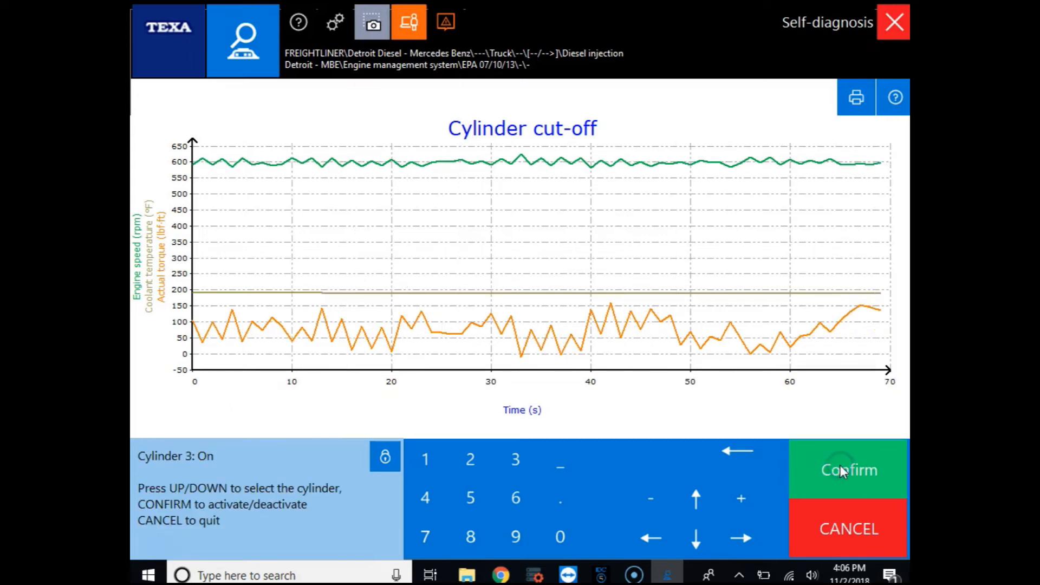
{"action": "left_click", "coordinate": [848, 470]}
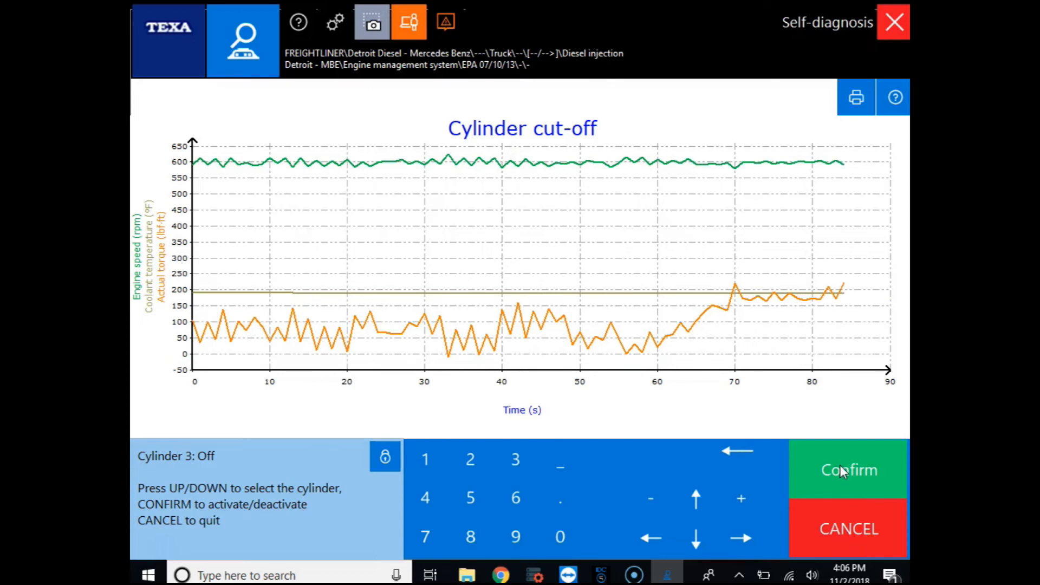
Cut out and restore cylinders 4 and 5 in turn, then cut out cylinder 6
{"action": "left_click", "coordinate": [849, 469]}
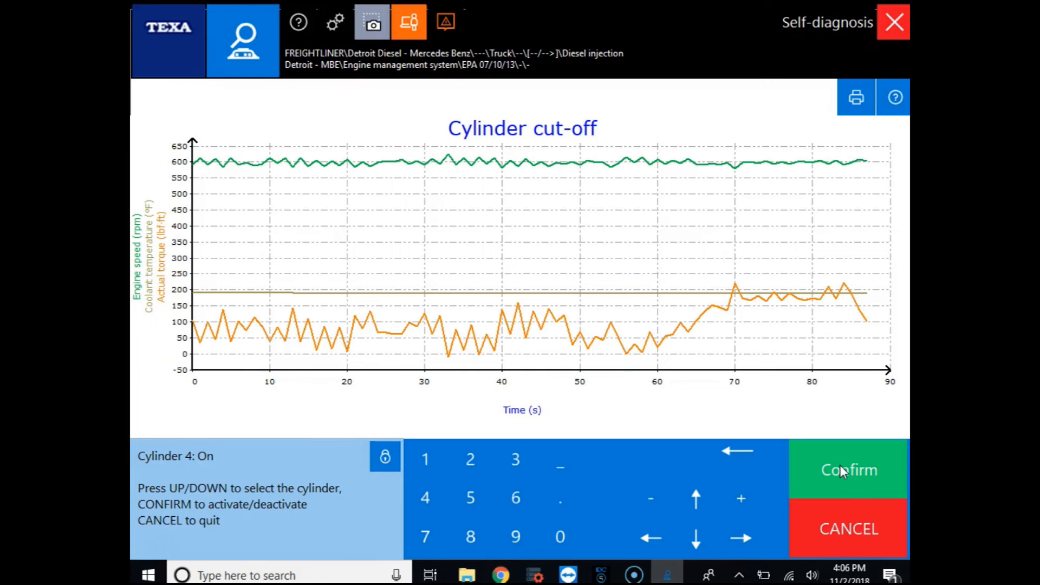
{"action": "left_click", "coordinate": [849, 470]}
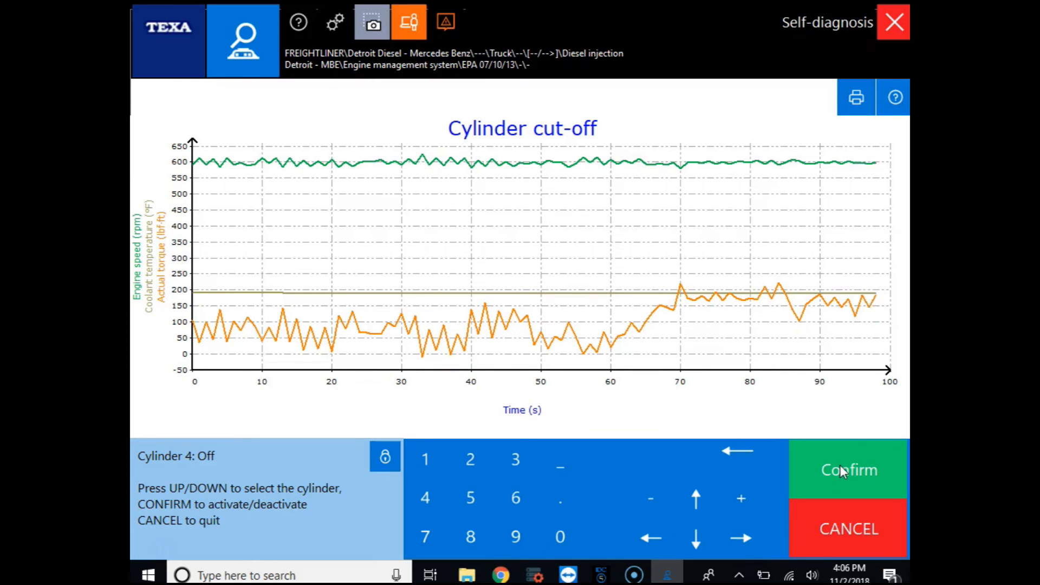
{"action": "left_click", "coordinate": [848, 469]}
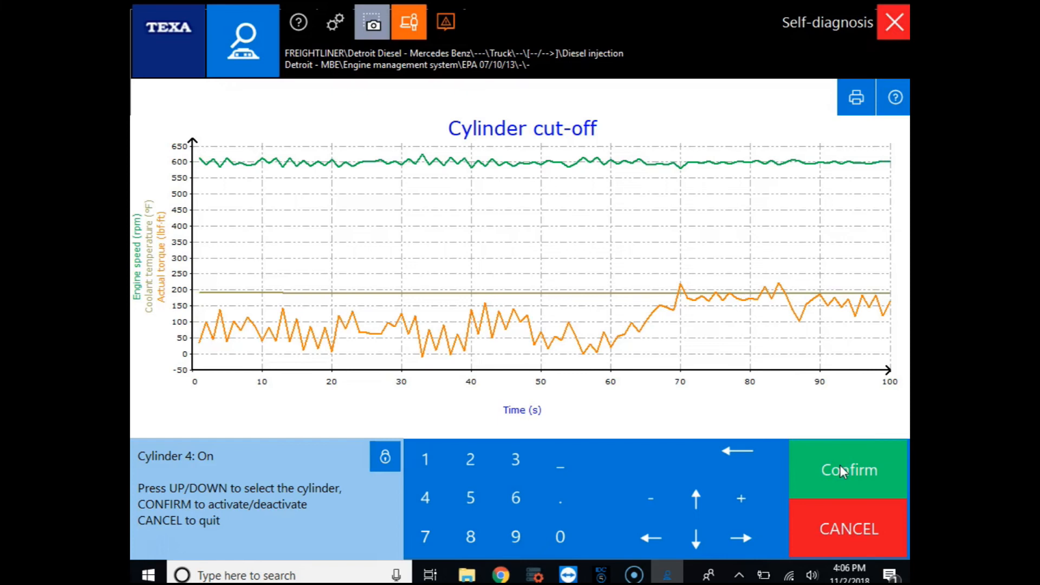
{"action": "left_click", "coordinate": [849, 469]}
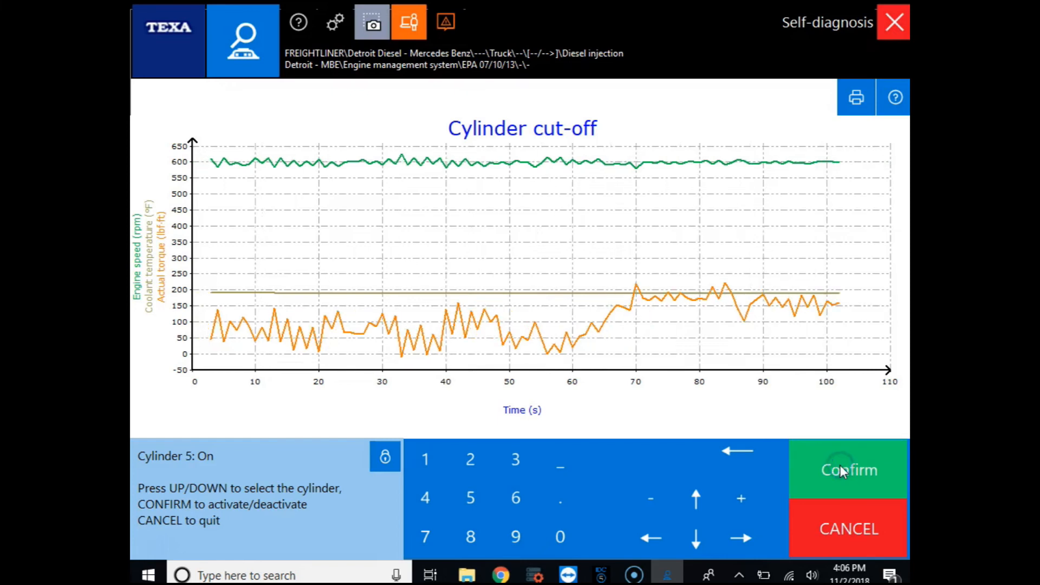
{"action": "left_click", "coordinate": [849, 470]}
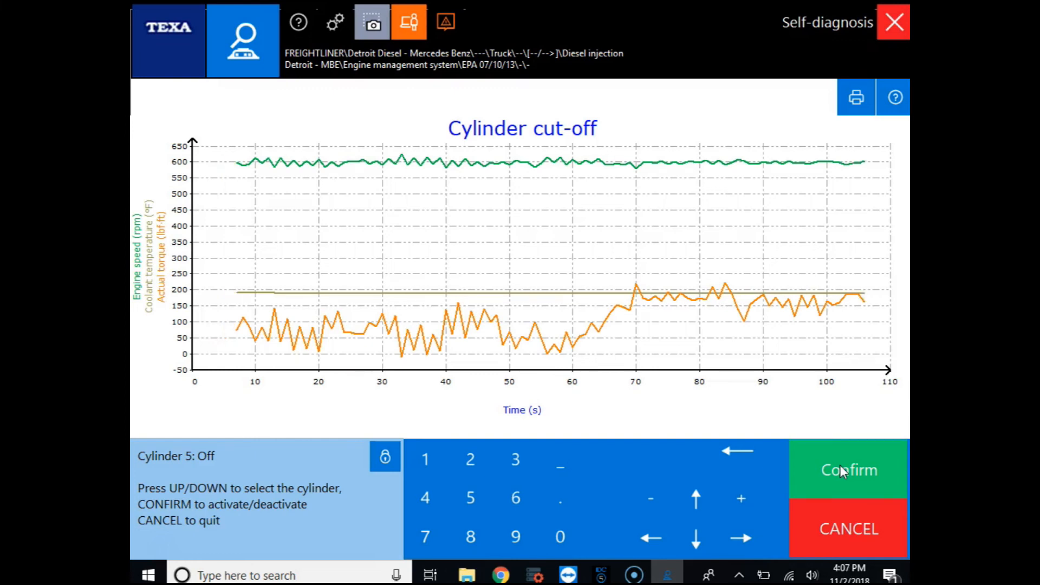
{"action": "left_click", "coordinate": [849, 470]}
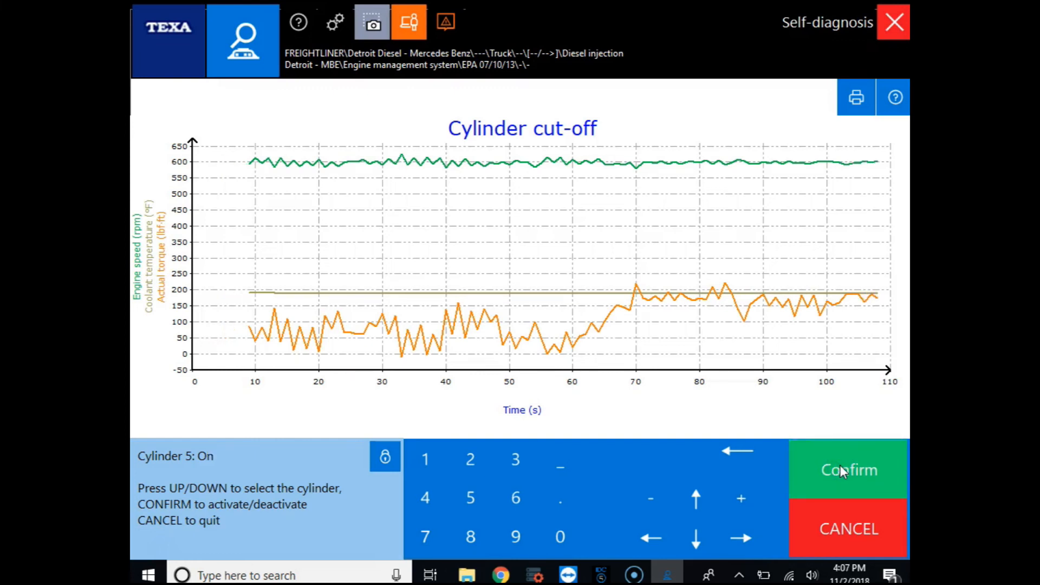
{"action": "left_click", "coordinate": [845, 471]}
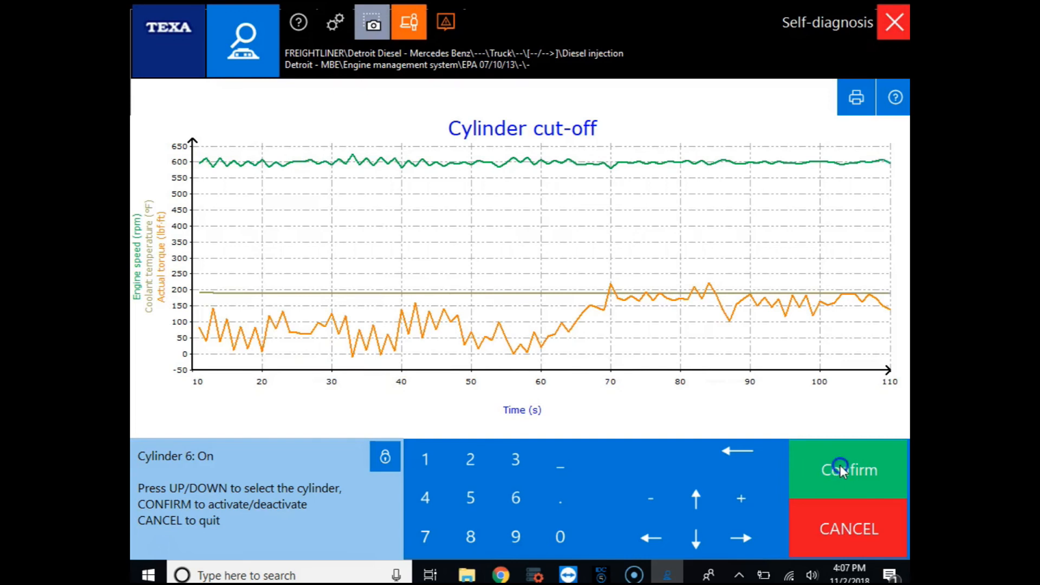
{"action": "left_click", "coordinate": [845, 470]}
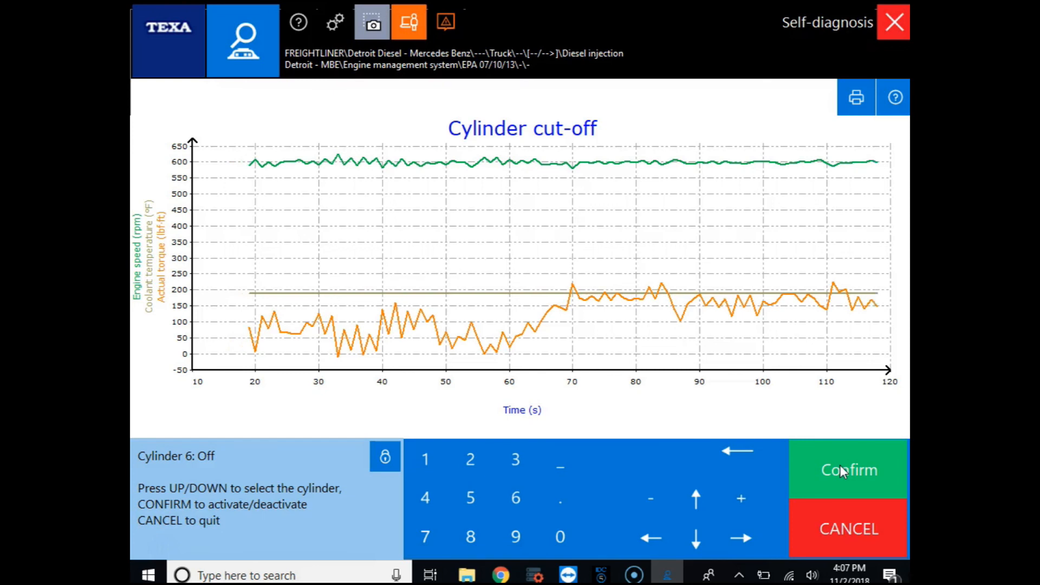
Restore cylinder 6, then cut out cylinder 2 and turn it back on
{"action": "left_click", "coordinate": [848, 470]}
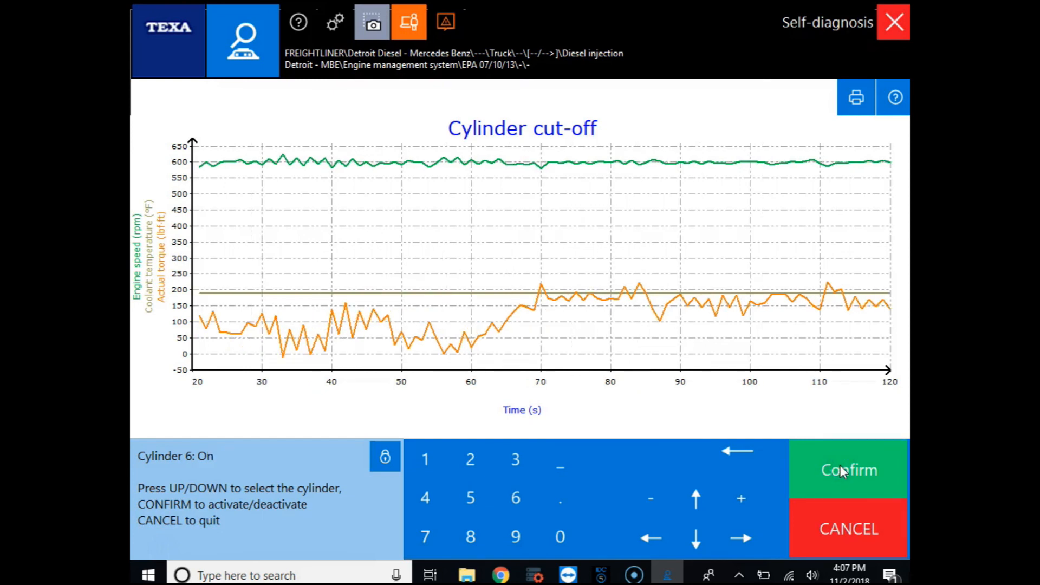
{"action": "left_click", "coordinate": [695, 499]}
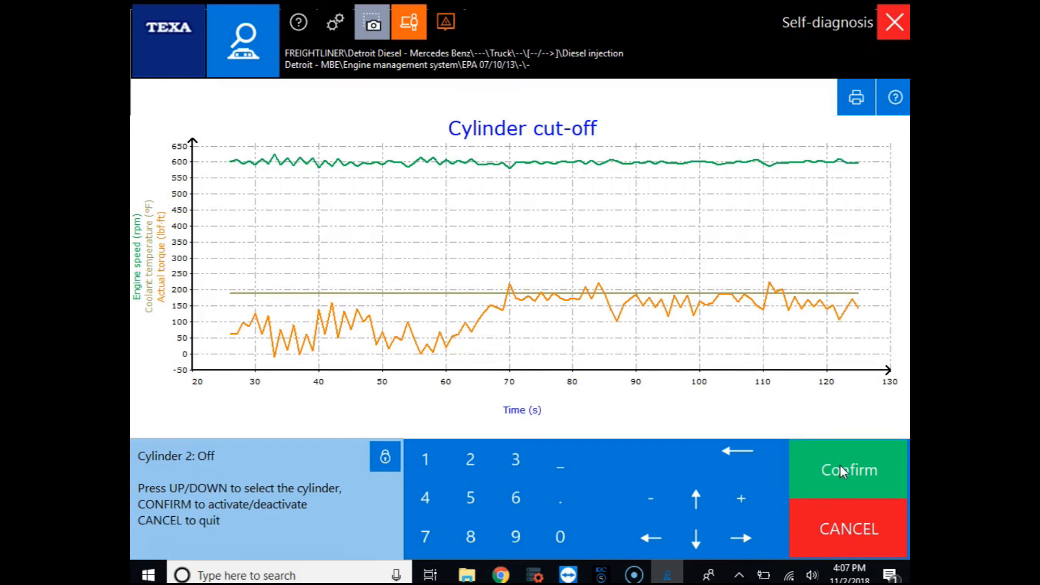
{"action": "left_click", "coordinate": [849, 469]}
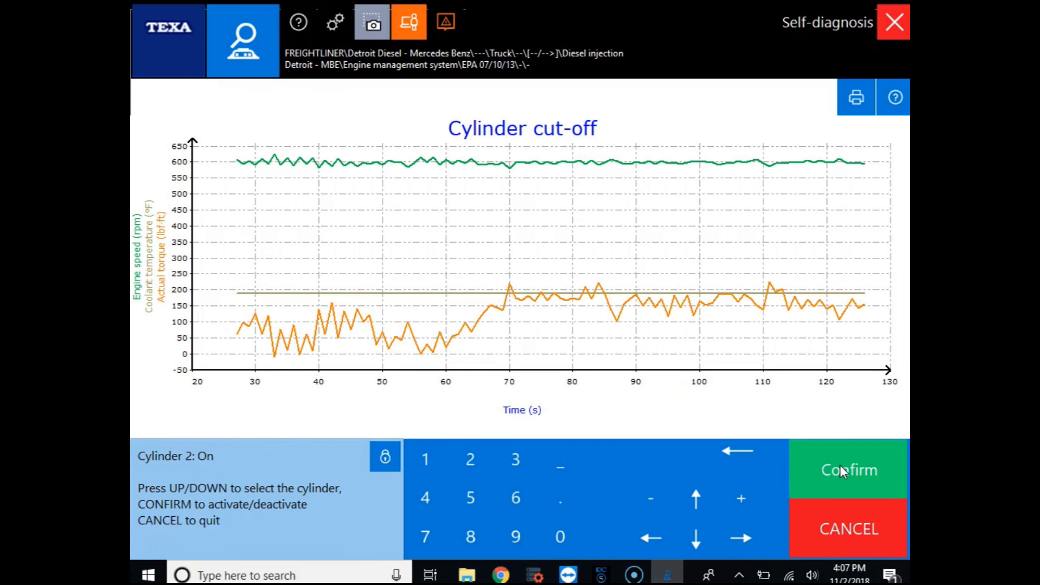